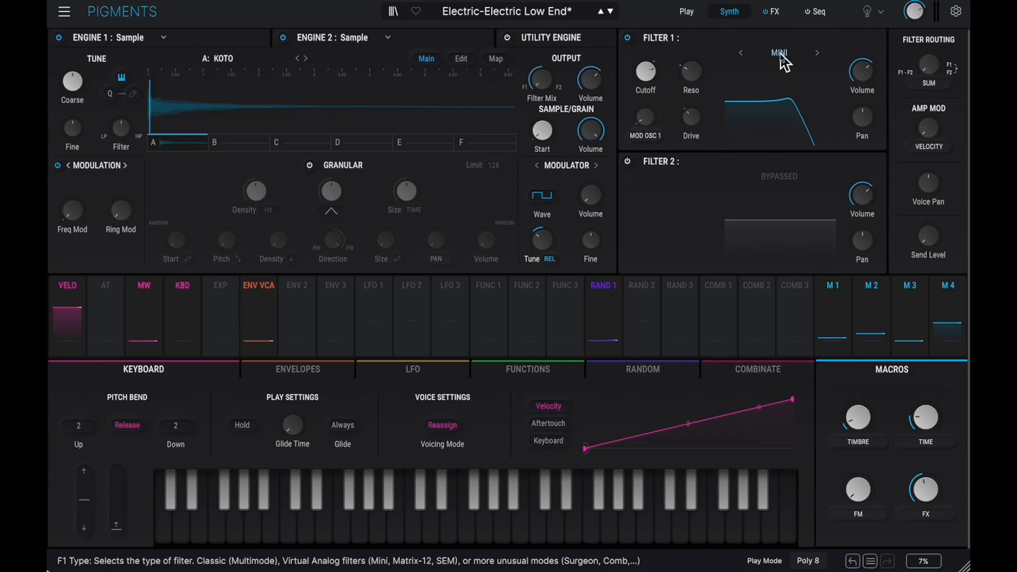
# - Return Engine 1 to the Koto sample with its original modulation
pyautogui.click(223, 59)
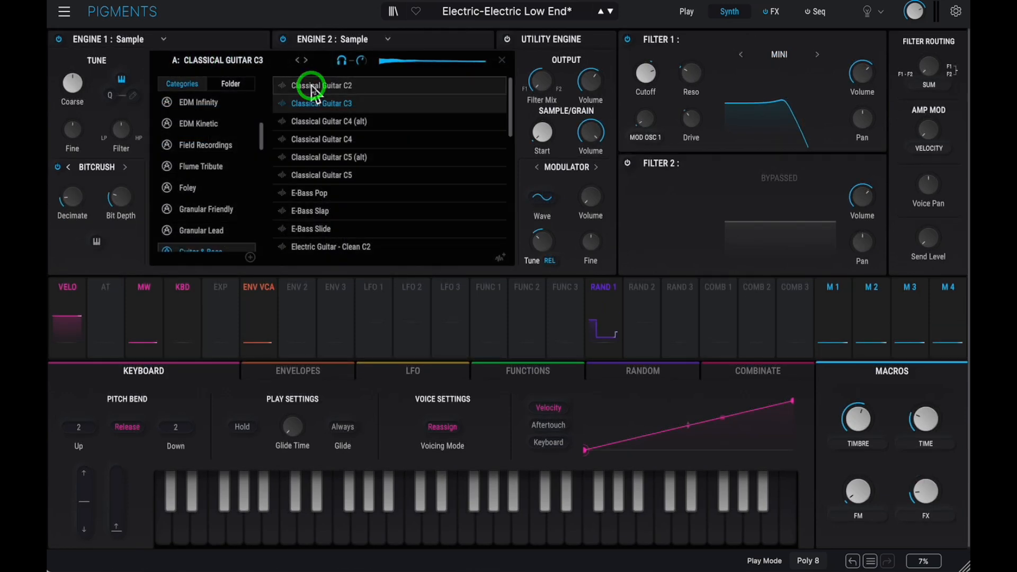
pyautogui.moveTo(321, 88)
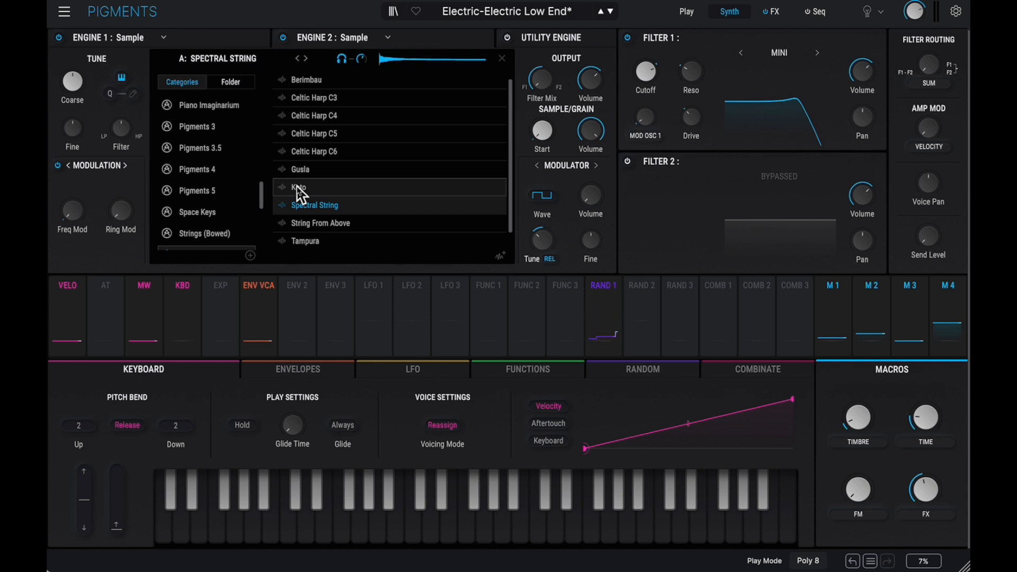
pyautogui.click(299, 188)
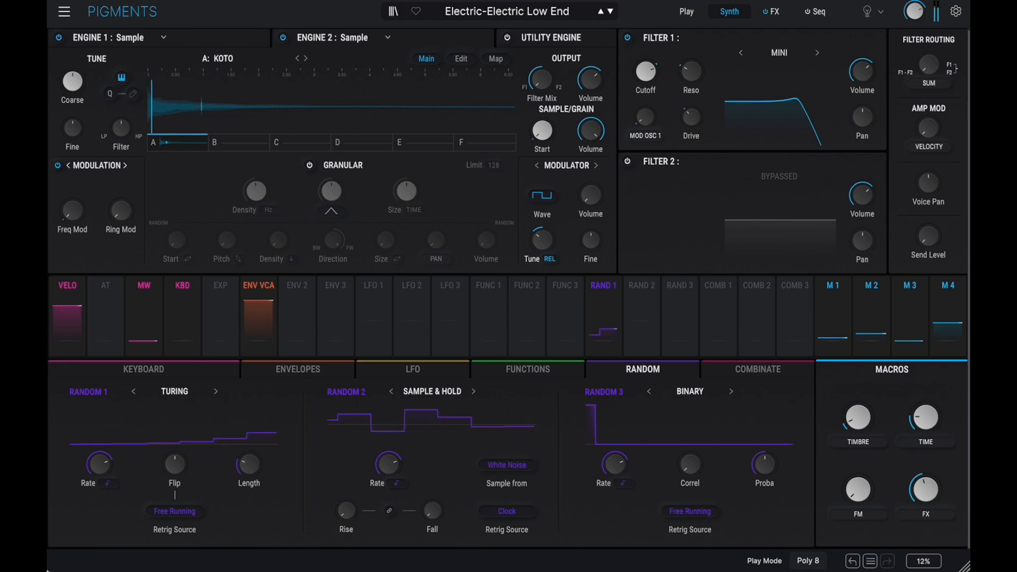
pyautogui.click(143, 369)
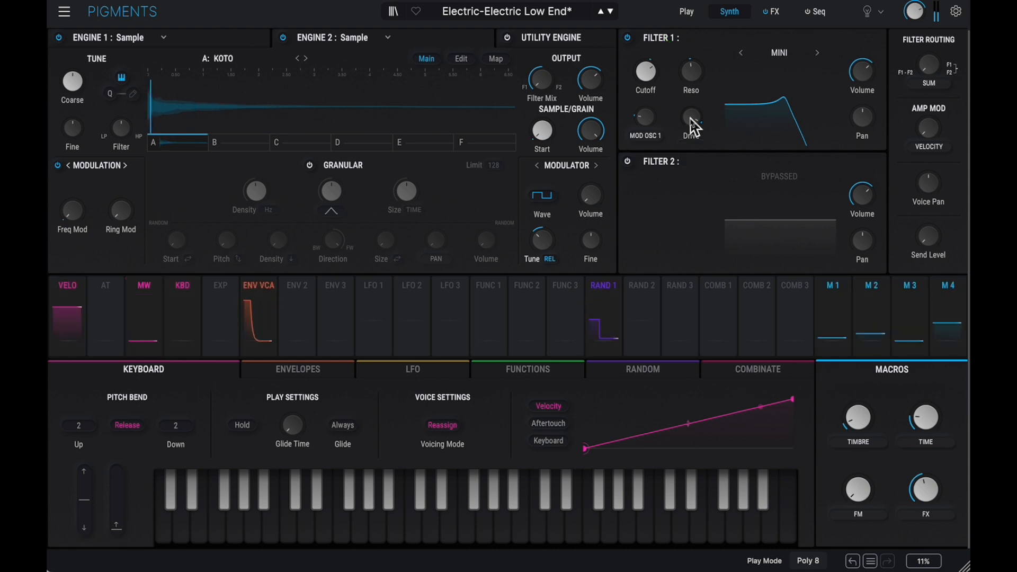
pyautogui.click(642, 369)
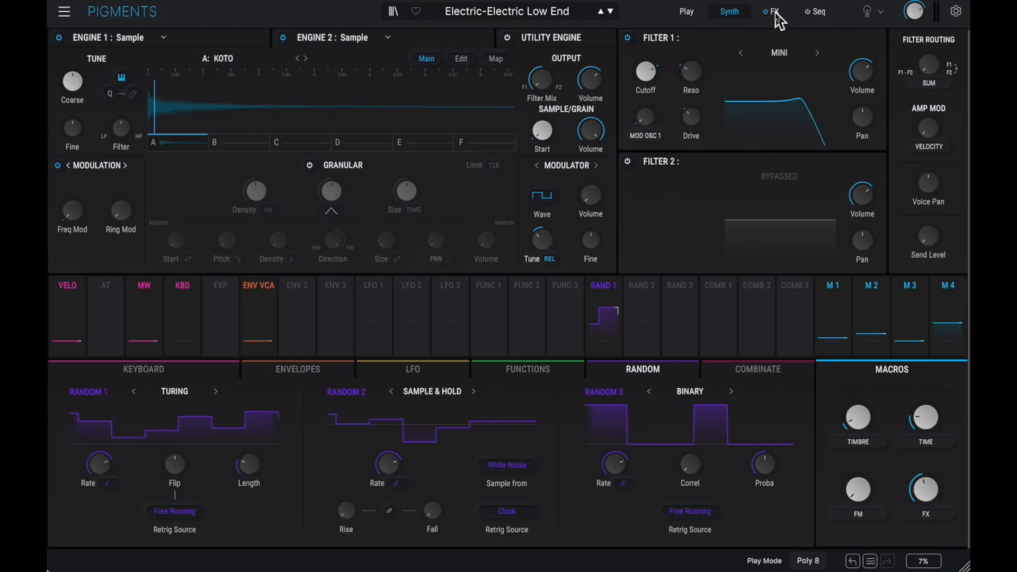
# - Show the FX B bus (Tape Echo, Compressor) and set the FX macro to 0.00
pyautogui.click(775, 12)
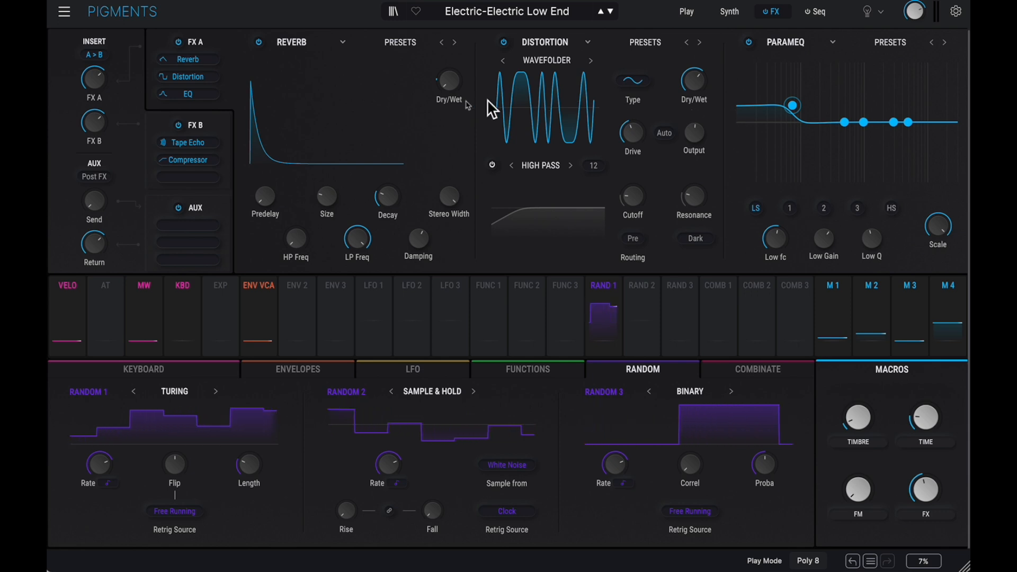
pyautogui.click(190, 125)
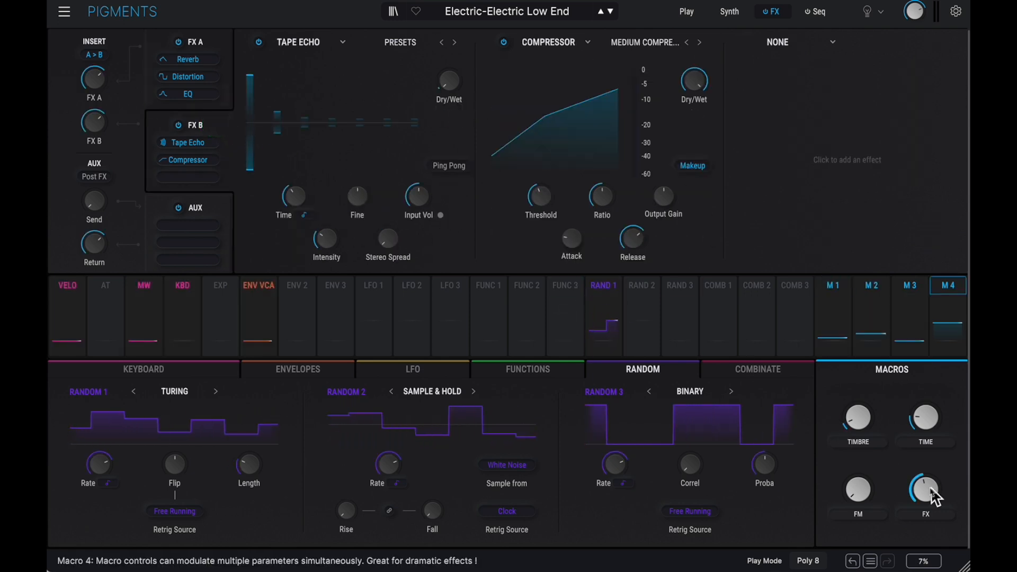
pyautogui.click(925, 489)
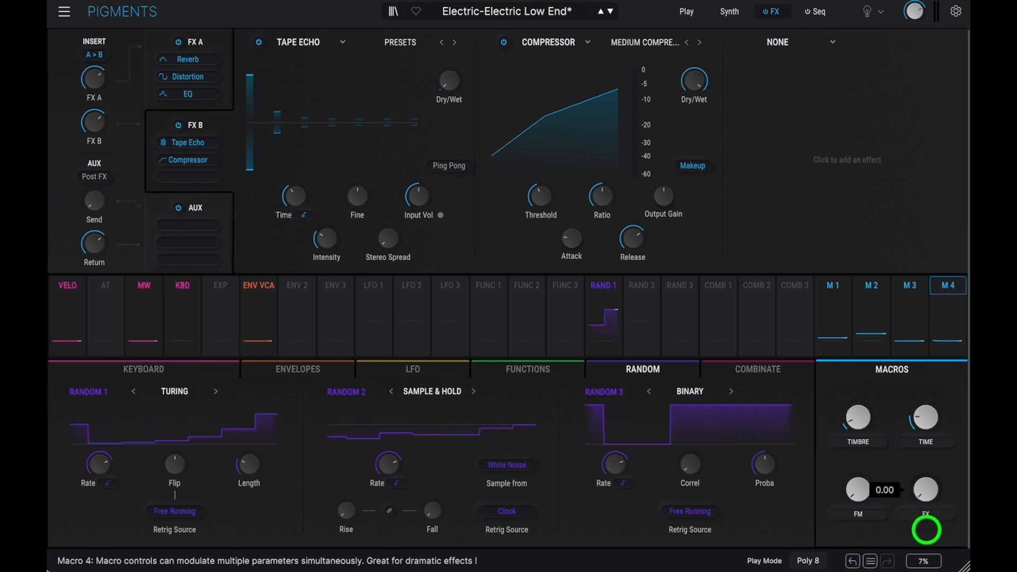